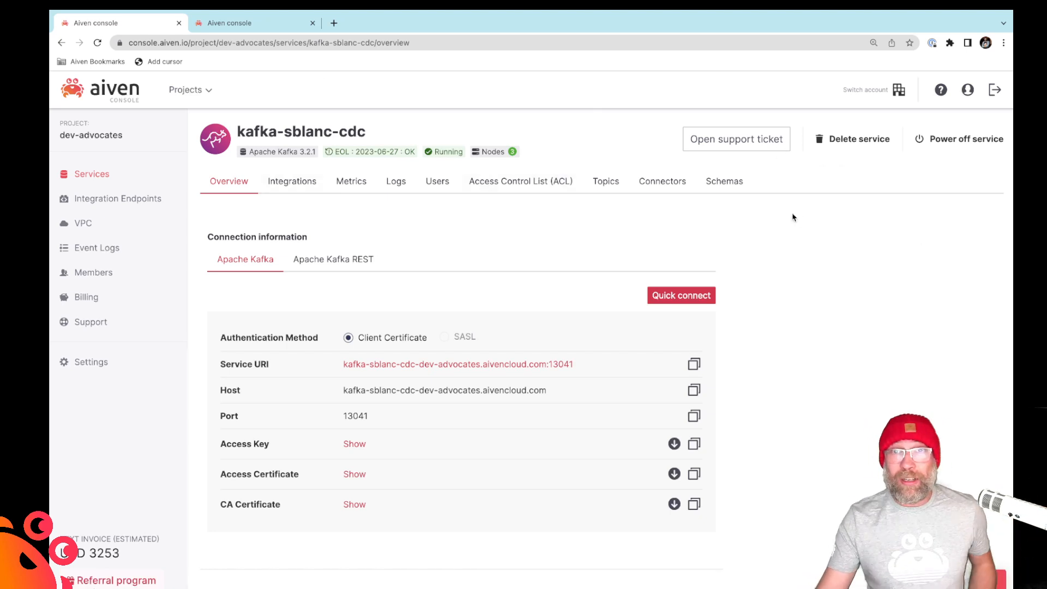
Open the integrated kafkaconnect-sblanc service's connectors from the kafka-sblanc-cdc Connectors view.
click(662, 181)
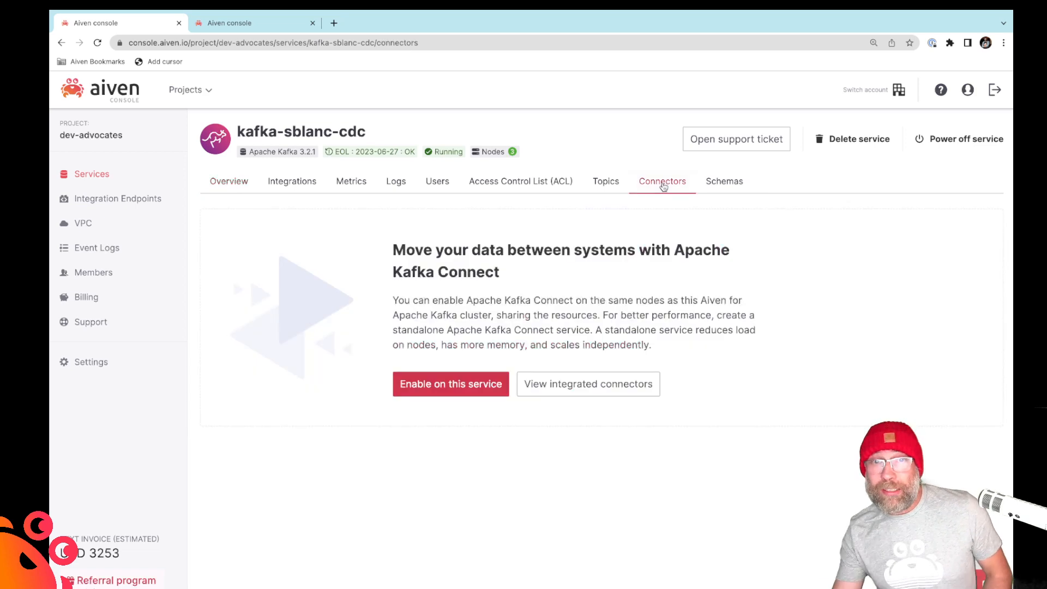
click(587, 384)
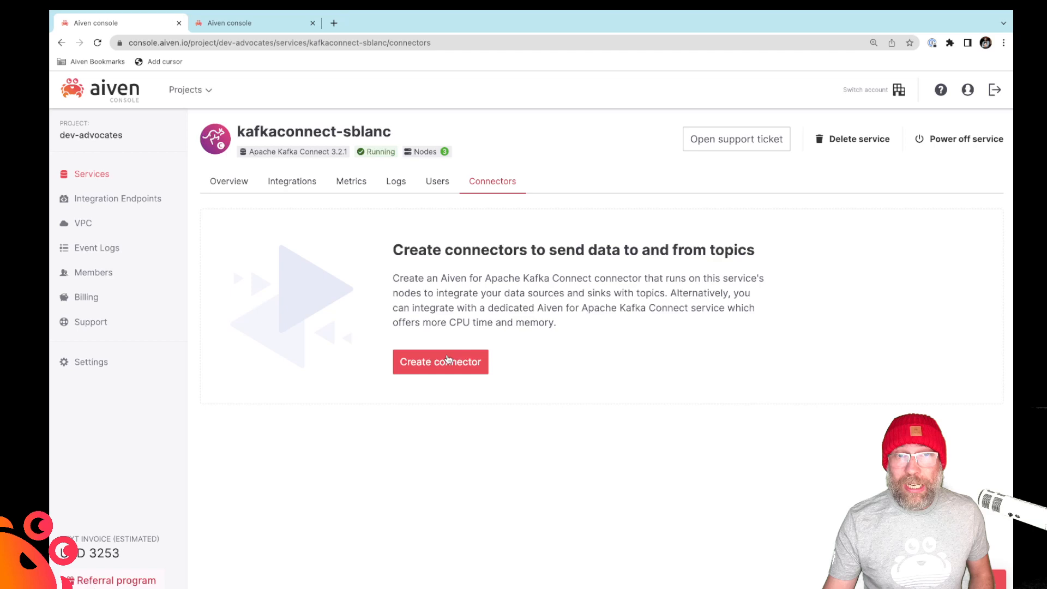
Create a new Debezium - PostgreSQL source connector and name it pg-sebi.
click(439, 361)
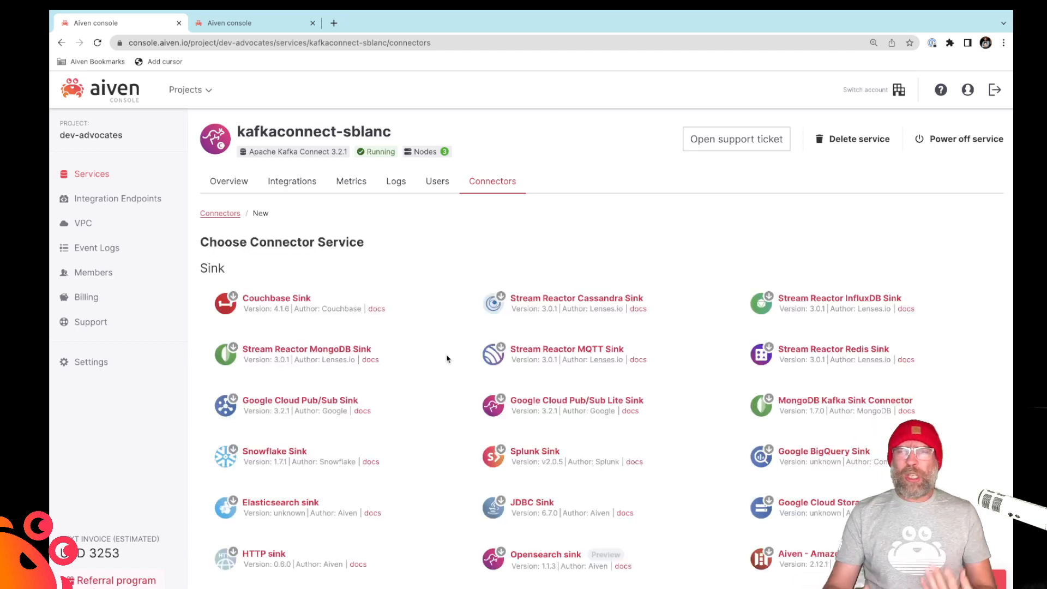
scroll(down, 3)
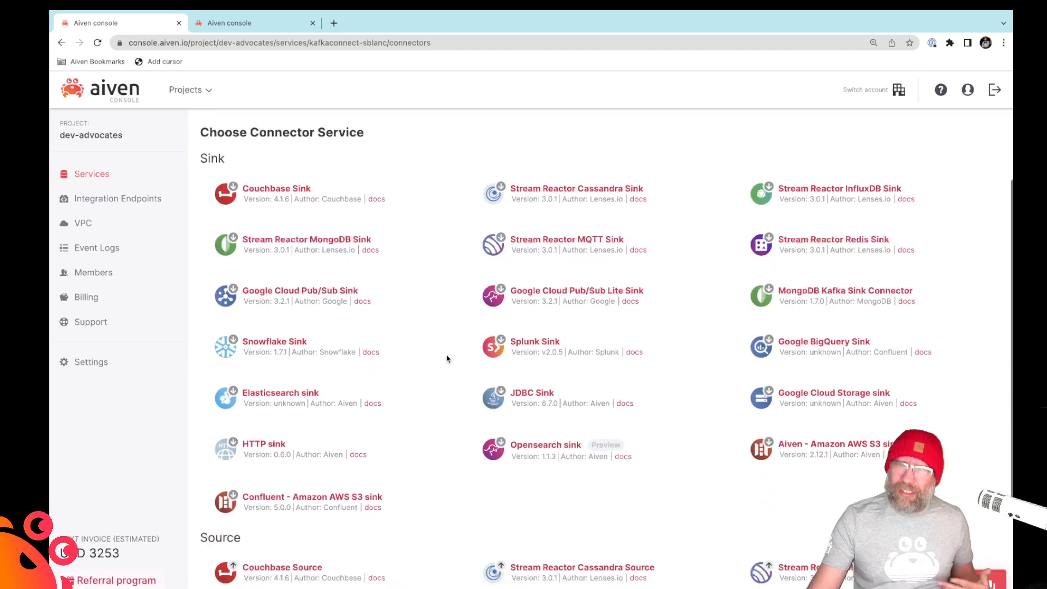
scroll(down, 3)
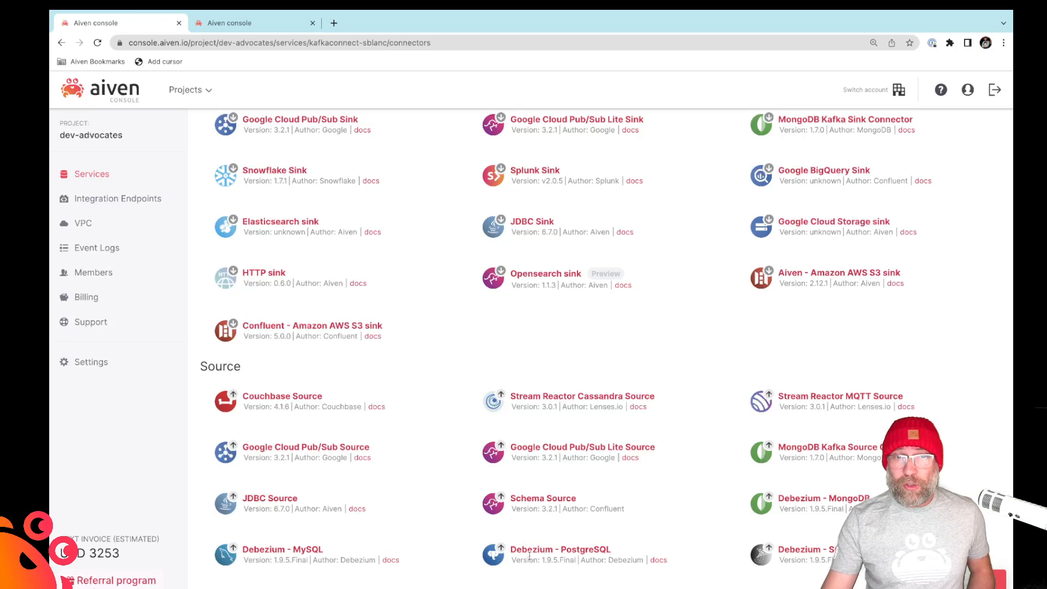
click(559, 549)
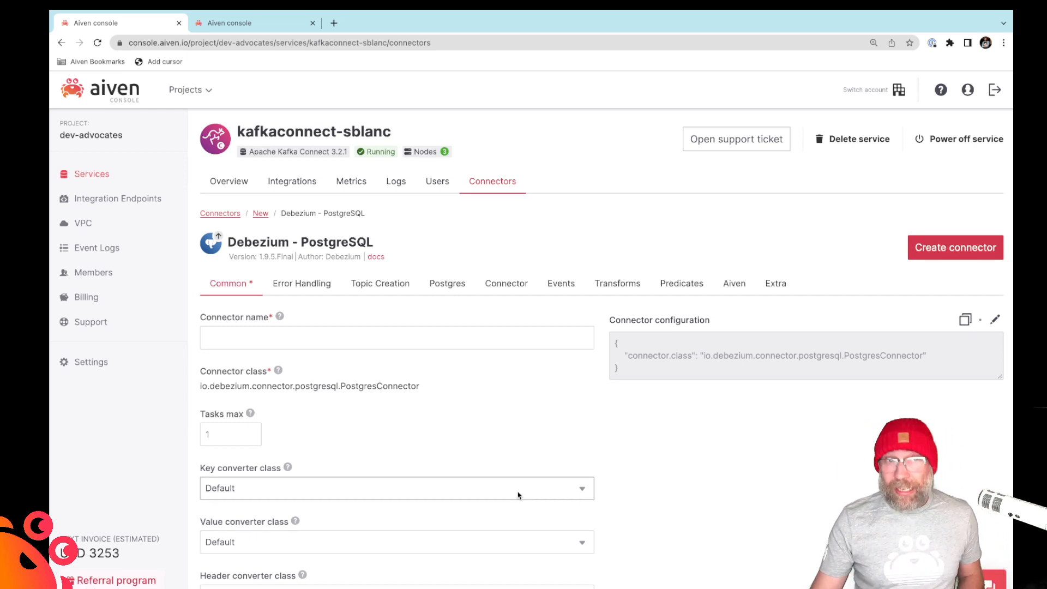
click(397, 337)
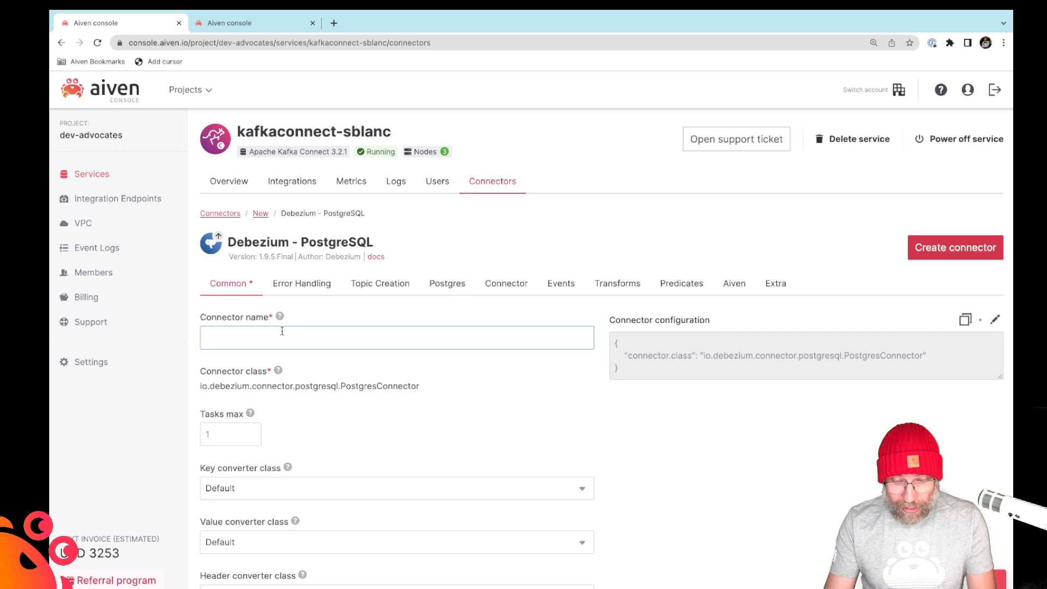
text(pg-sebl)
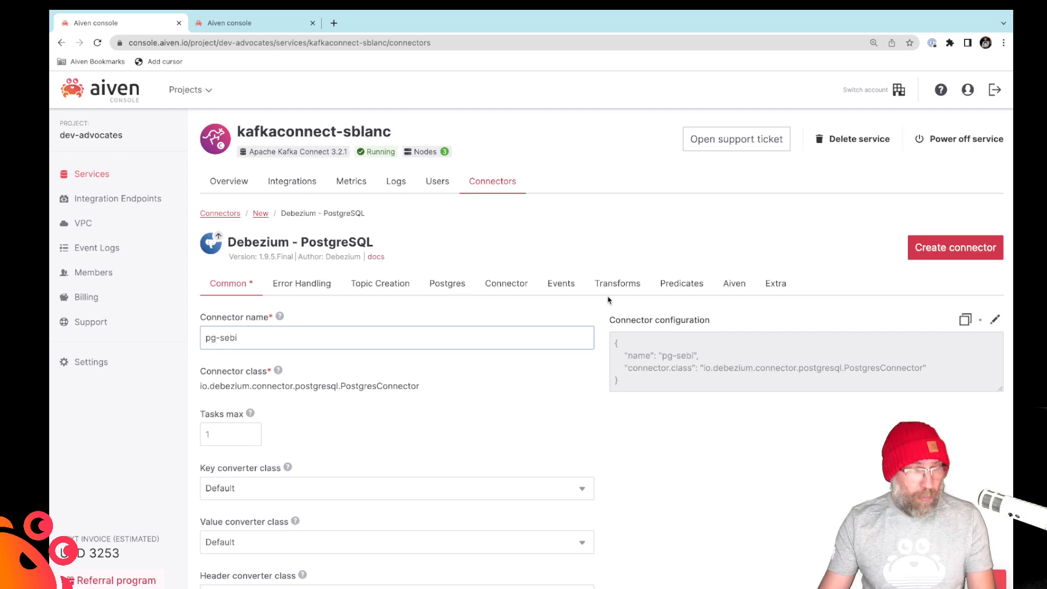
Set PostgreSQL namespace sebi, host pg-sblanc-cdc-dev-advocates.aivencloud.com and port 13039.
click(447, 283)
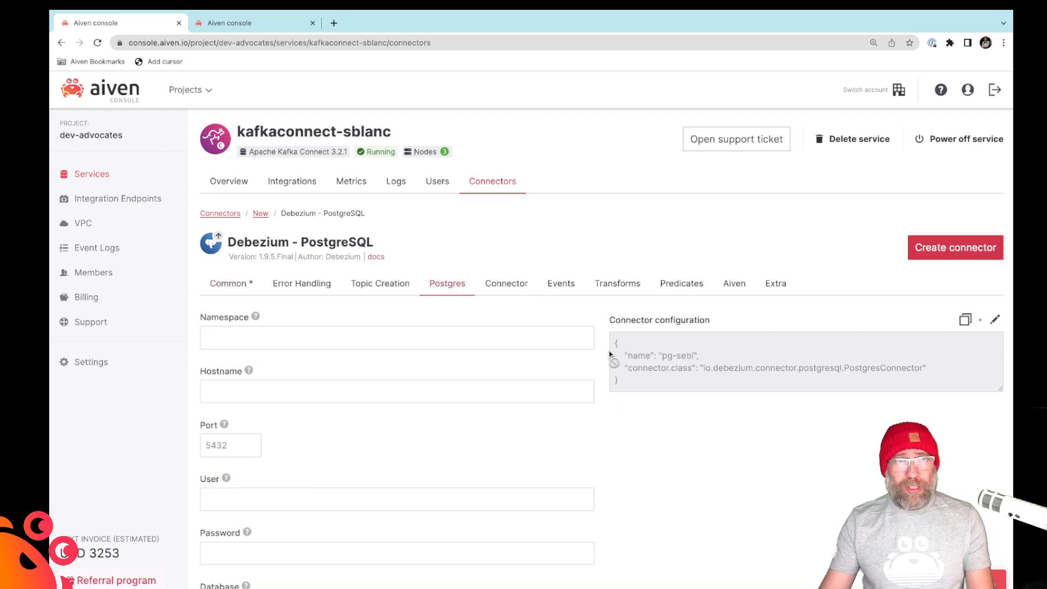
text(sebi)
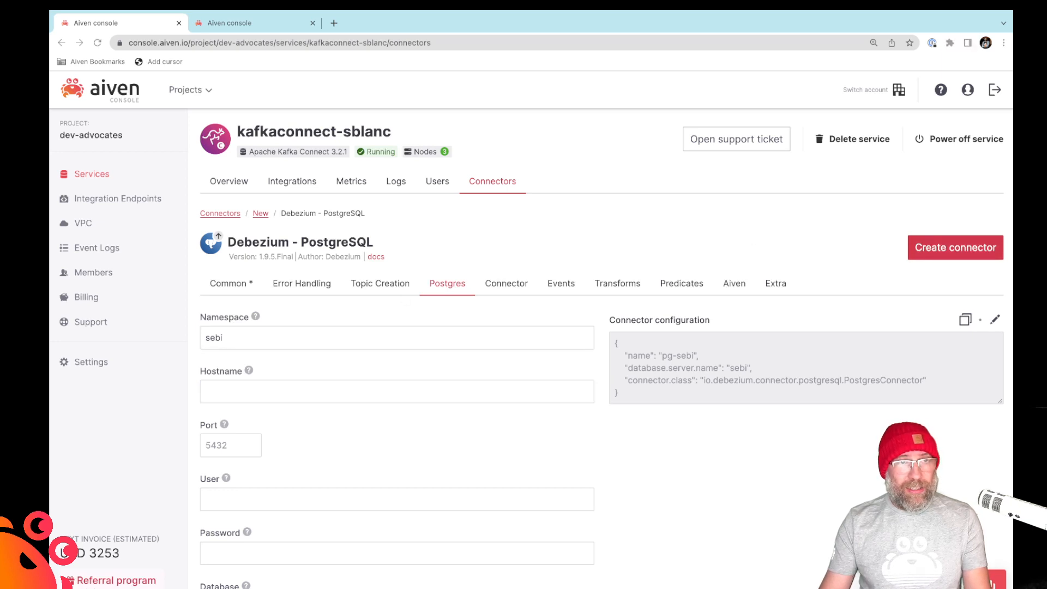
text(pg-sblanc-cdc-dev-advocates.aivencloud.com)
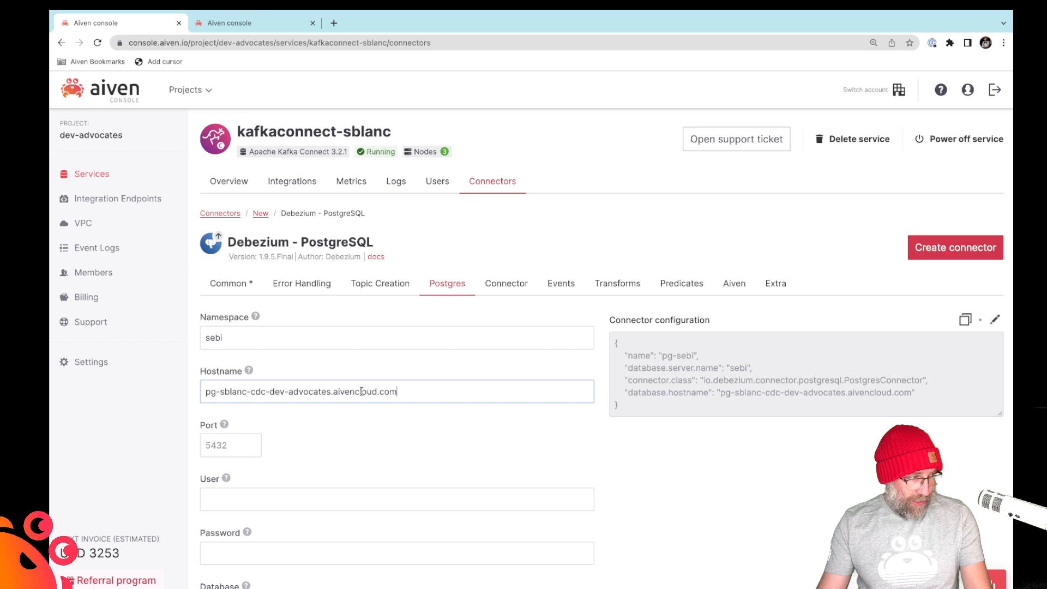
text(1)
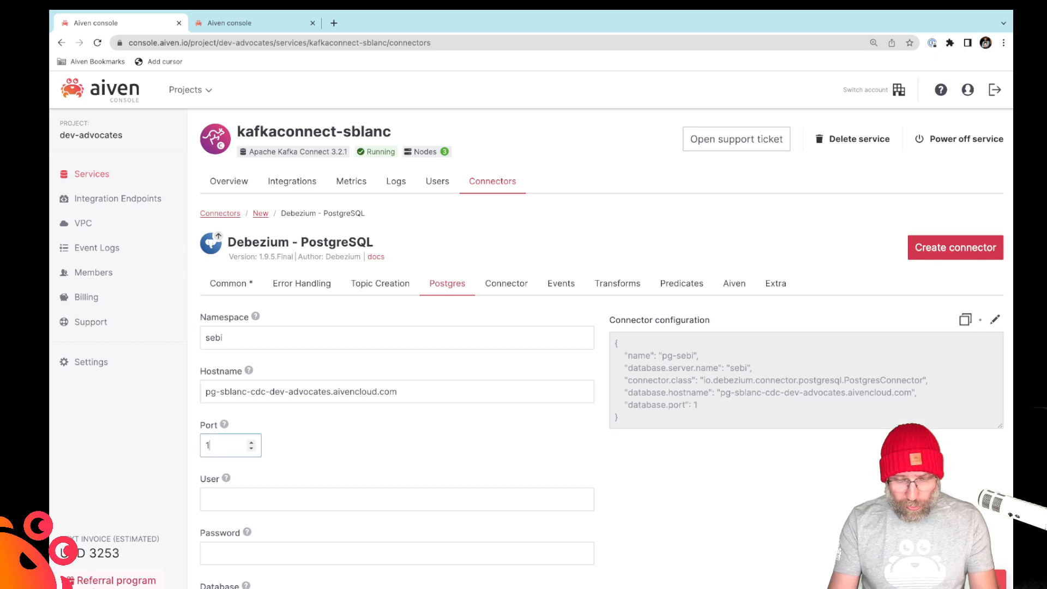
text(3039)
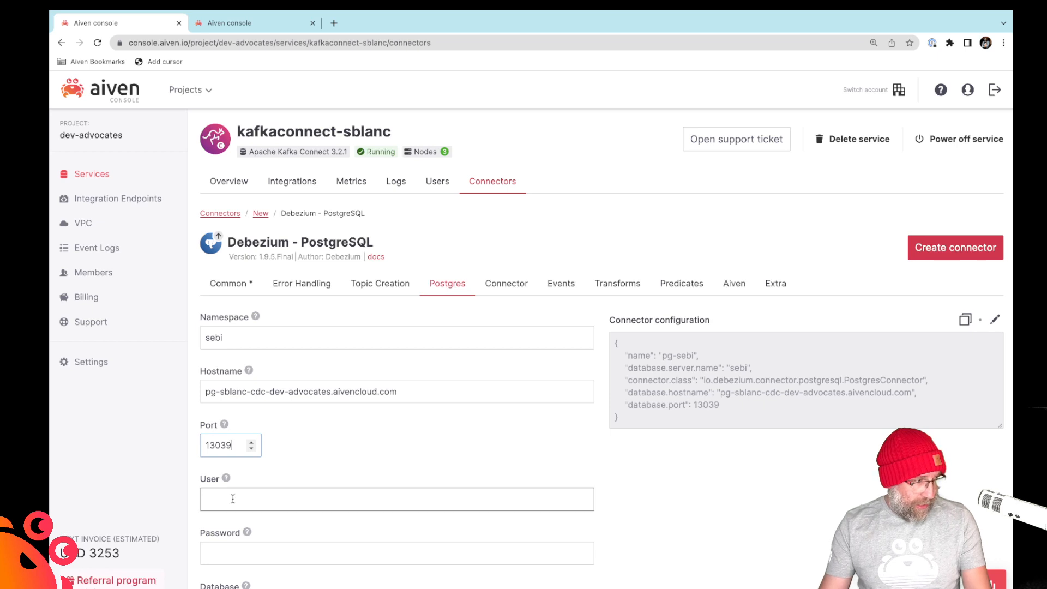
Set user avnadmin, database defaultdb and plugin pgoutput, then create the connector.
text(avnadmi)
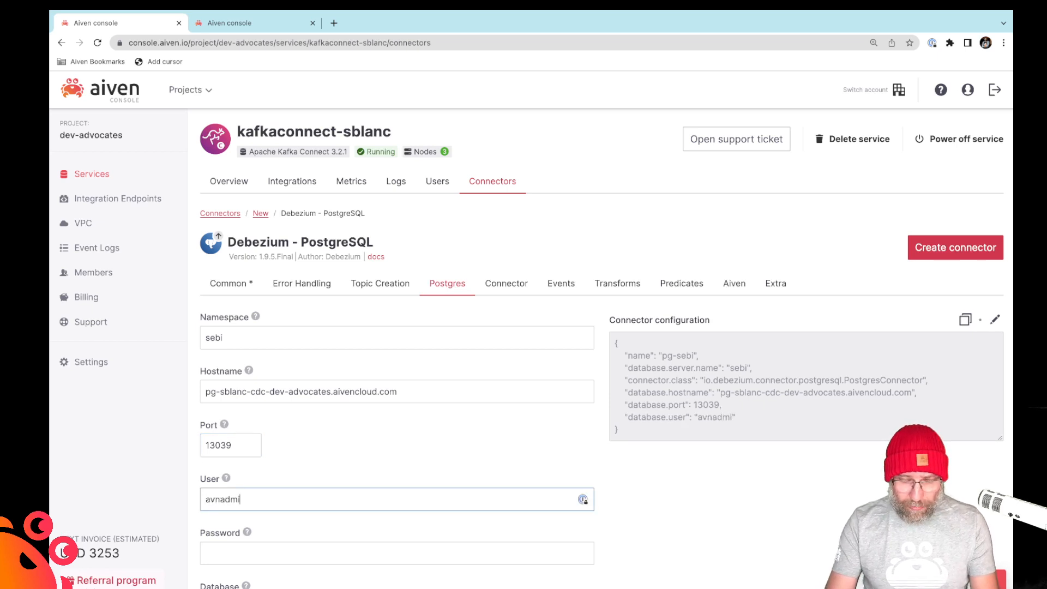
text(in)
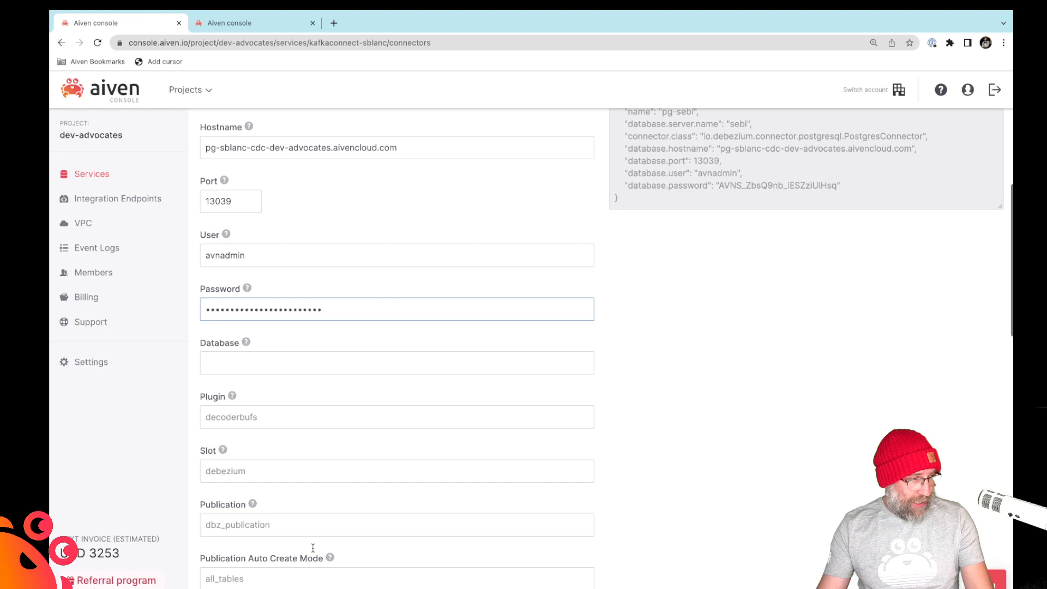
text(defaultdb)
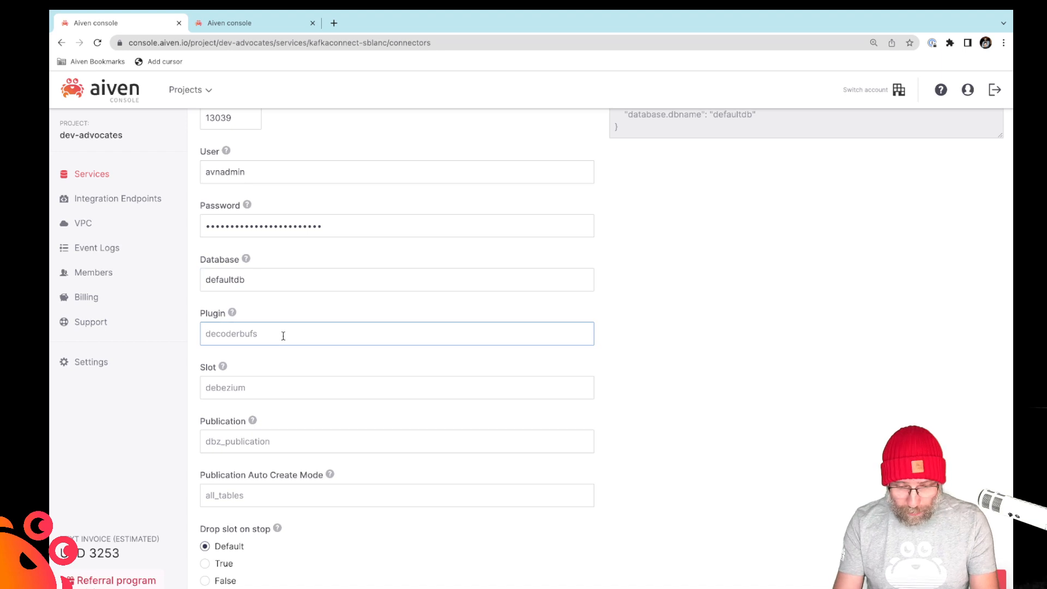
text(pgoutput)
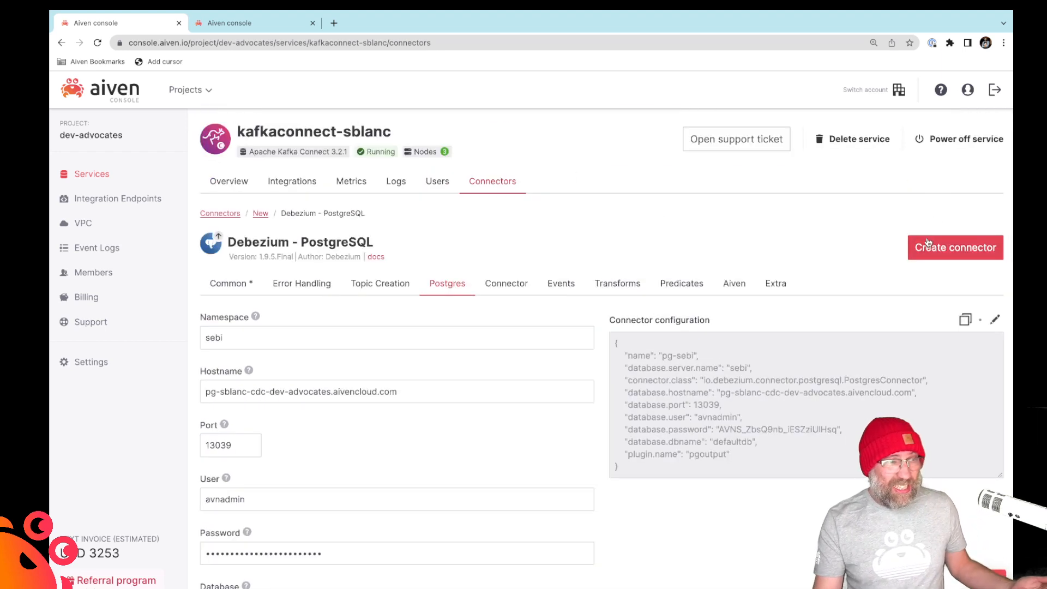
click(954, 248)
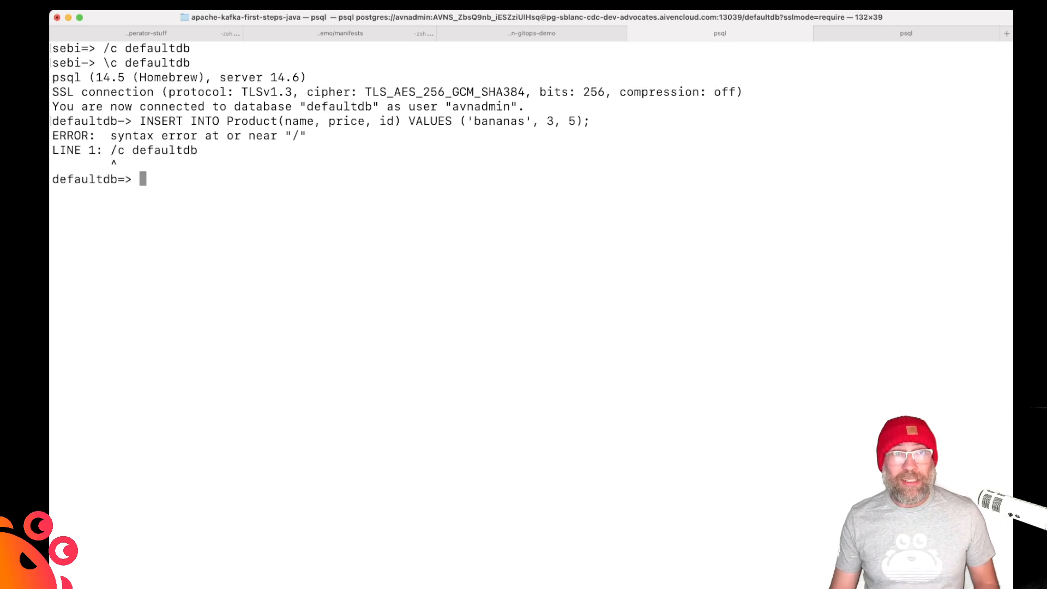
Connect psql to defaultdb with \c defaultdb.
text(\c defaultdb)
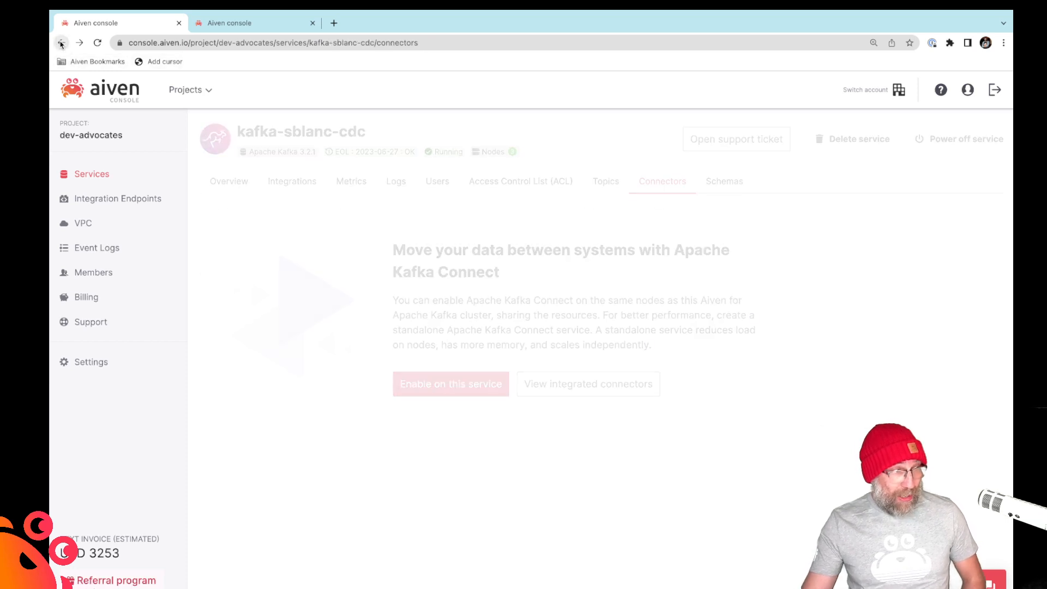
Open the messages view of the sebi.public.product topic from the Kafka service's Topics list.
click(61, 43)
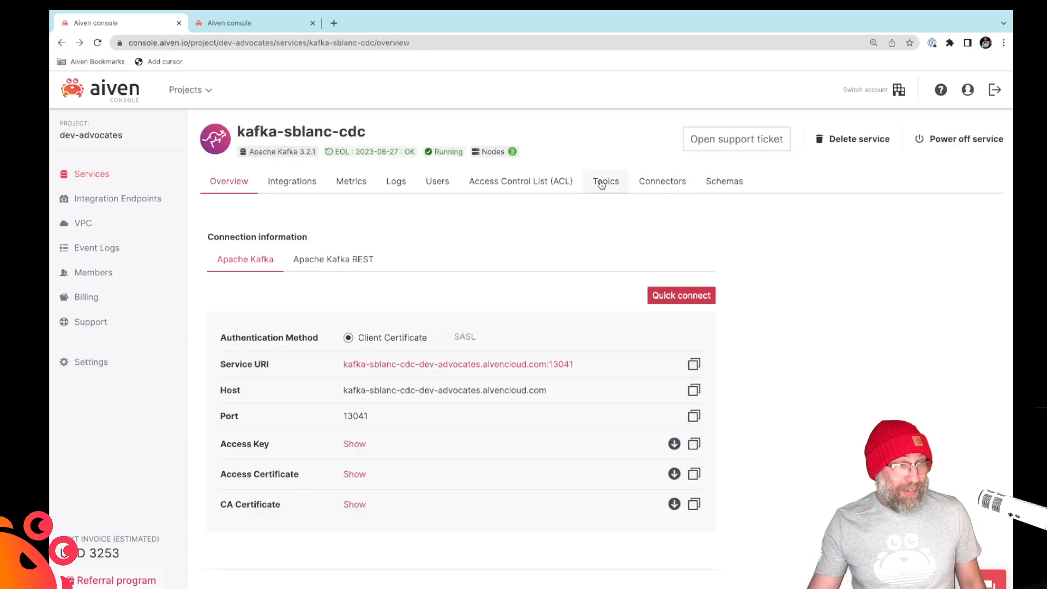
click(605, 181)
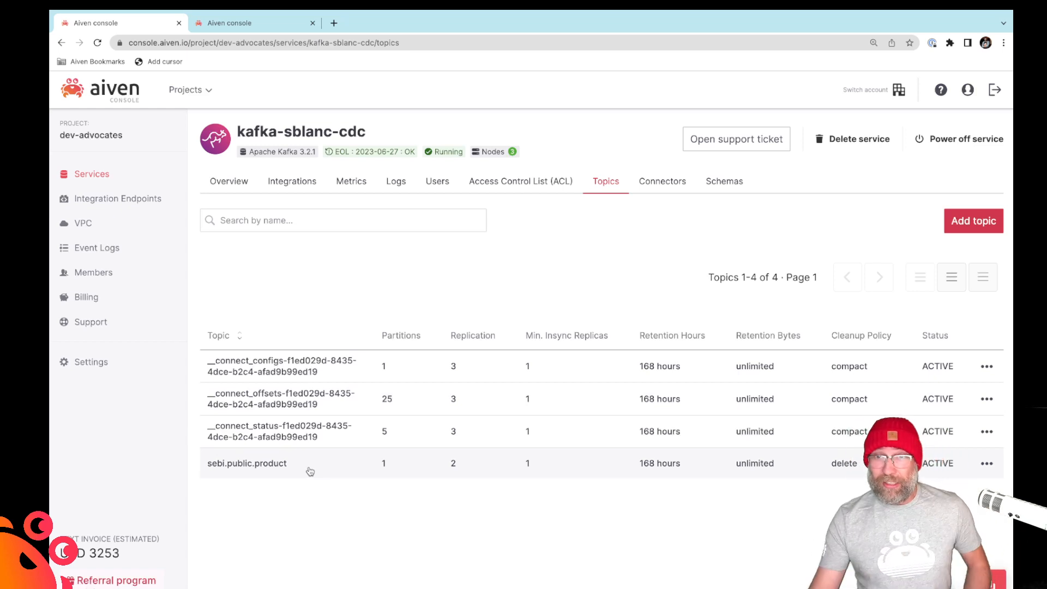
click(247, 462)
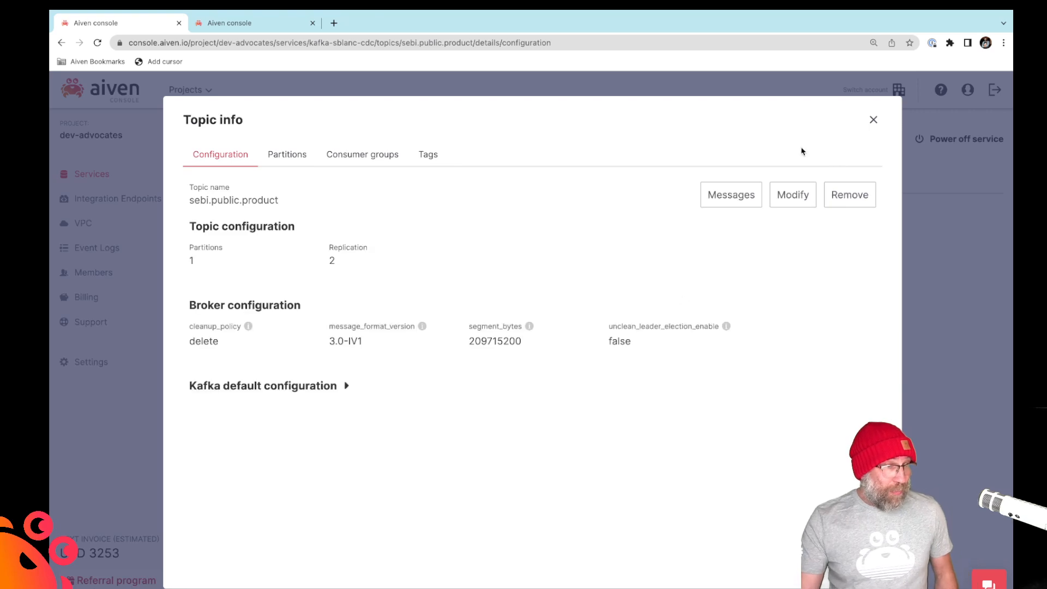
click(730, 194)
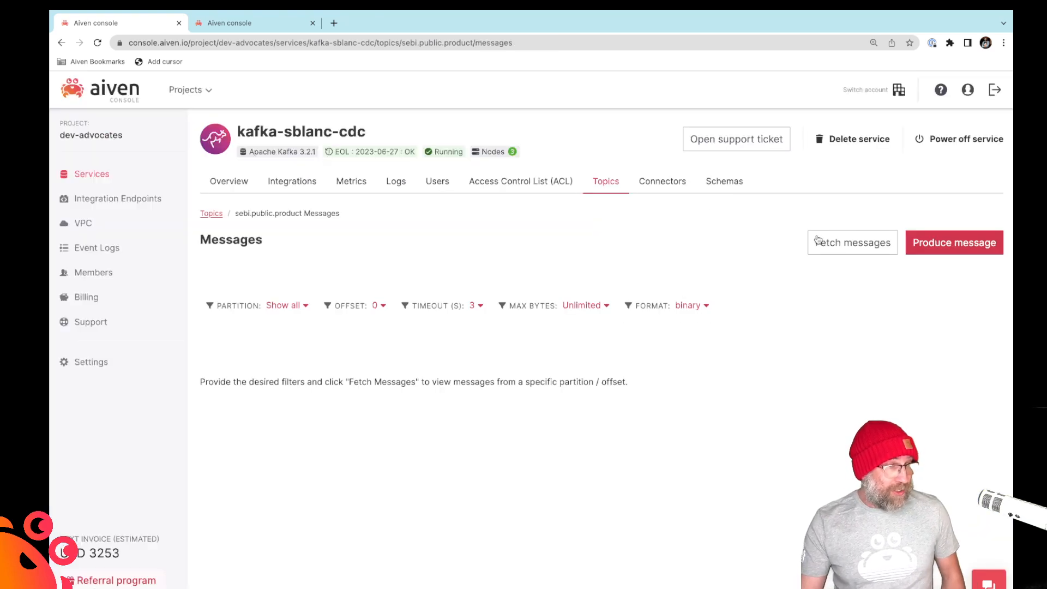
Fetch the messages decoded from base64 and expand the after field showing bananas with id 5.
click(852, 242)
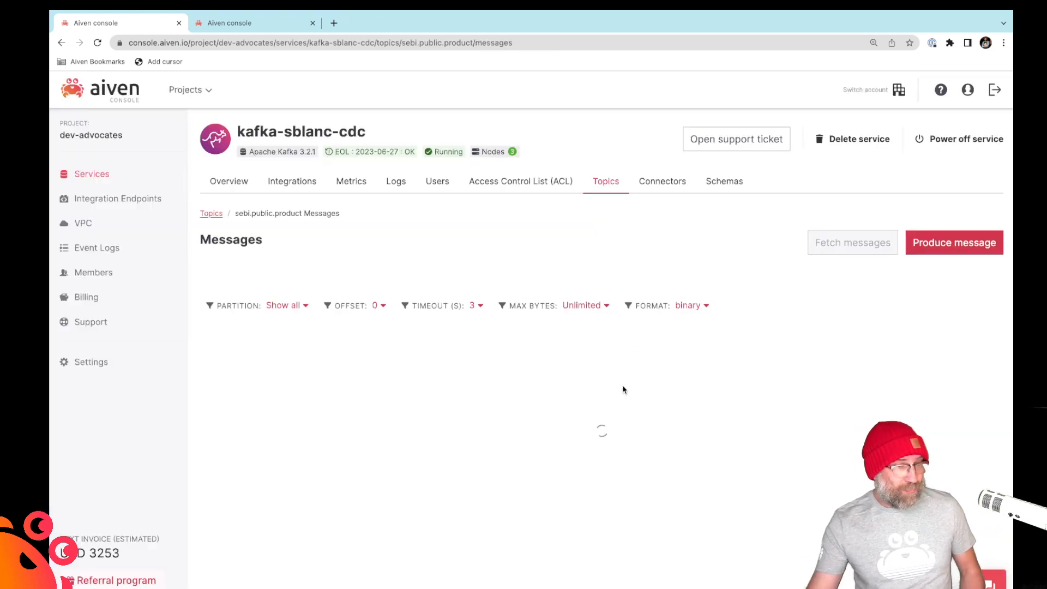
click(852, 242)
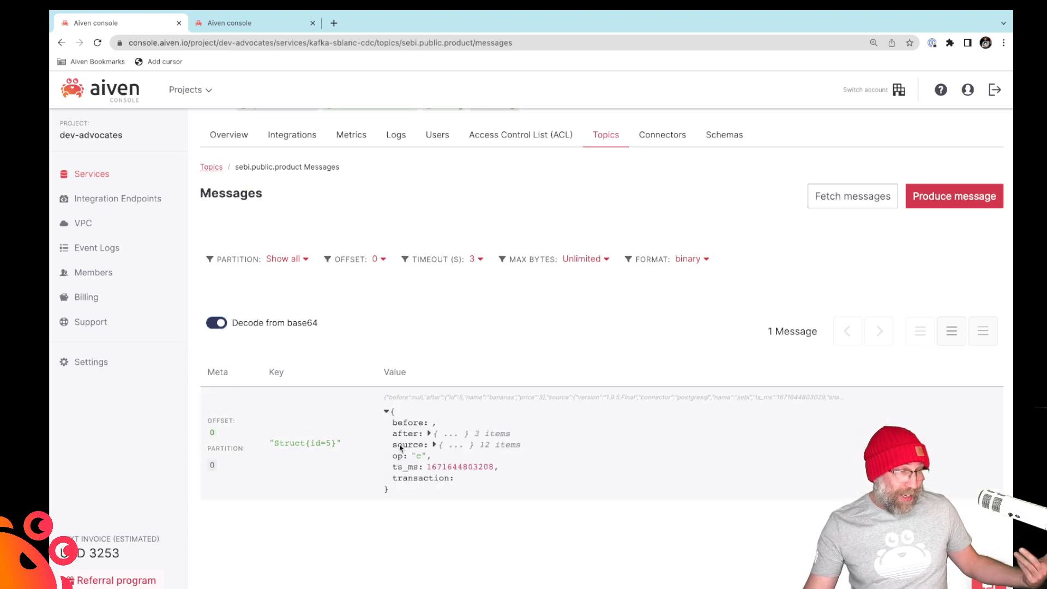
click(433, 432)
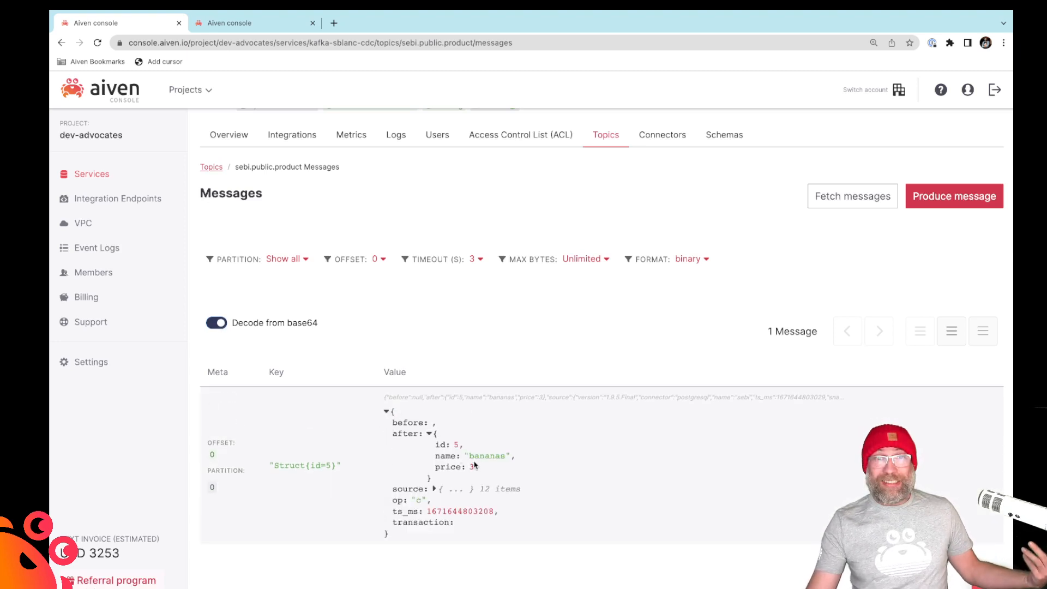